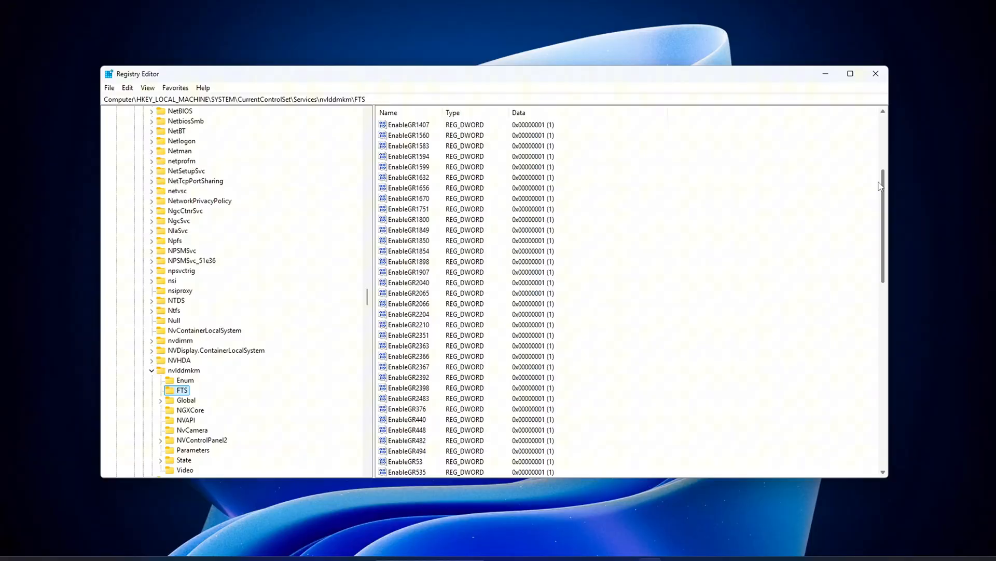
In the Base Profile, choose 1 for Maximum Pre-Rendered Frames.
scroll("down", 3)
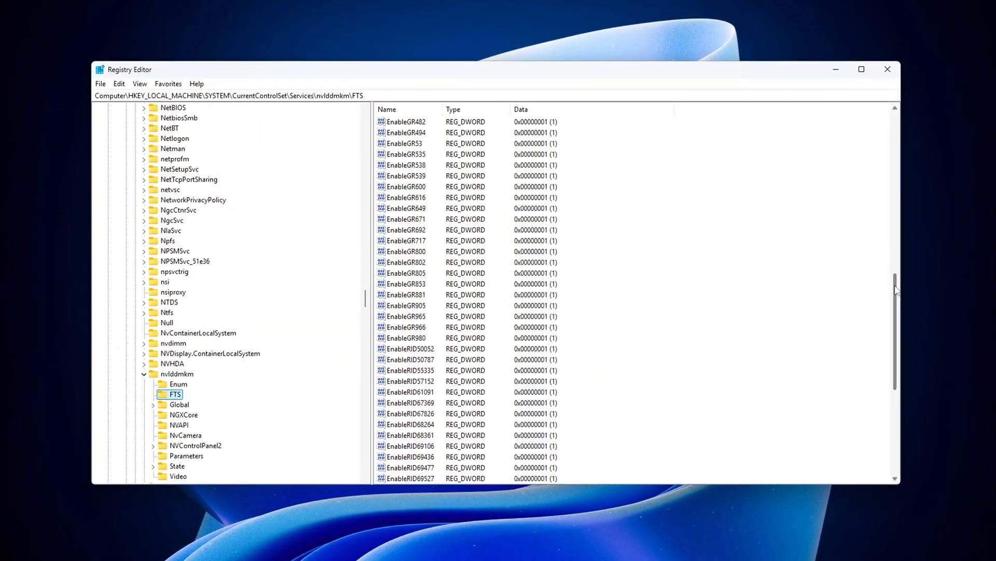
scroll("down", 3)
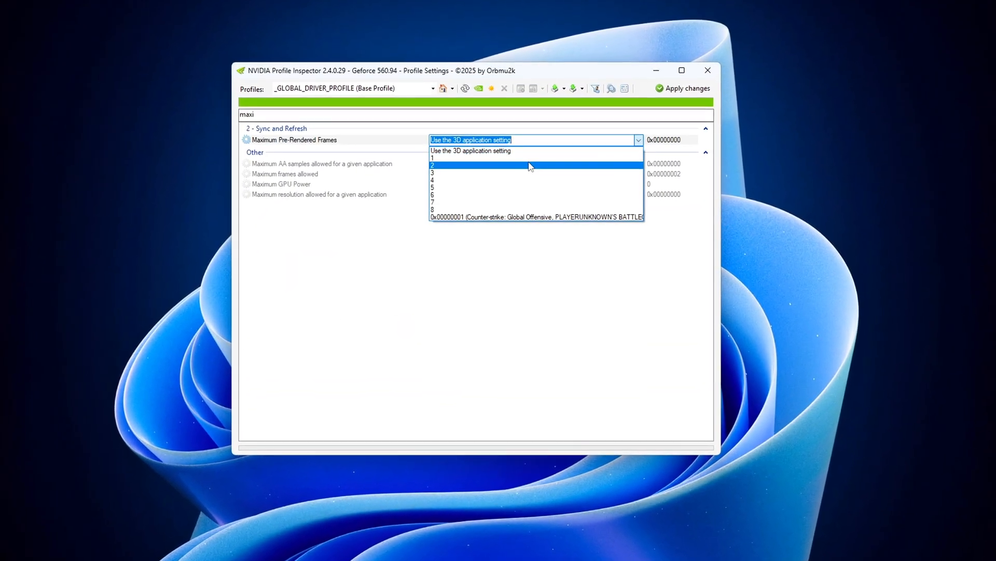
left_click(432, 158)
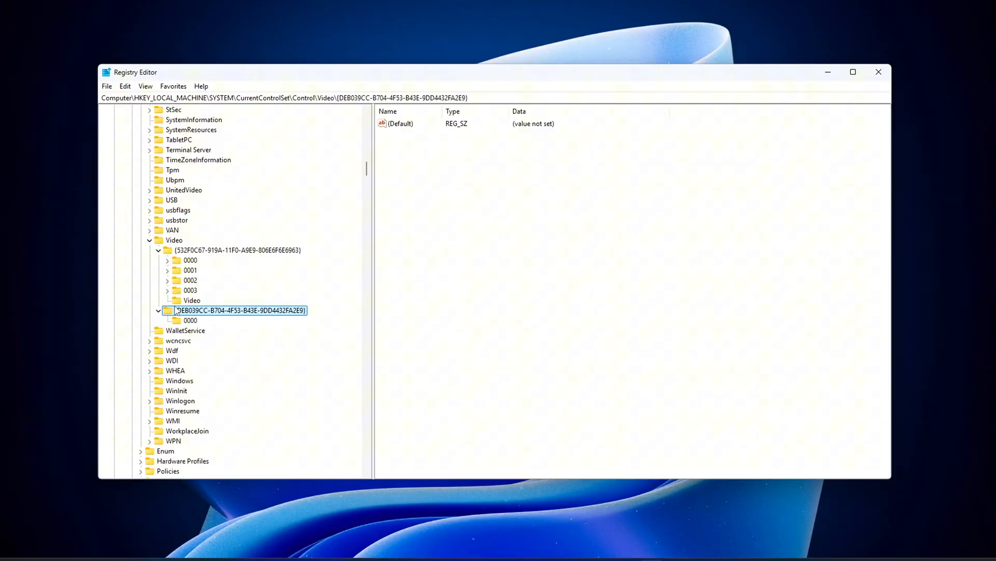
Browse adapter subkeys 0001 and 0003 and read DriverDesc: NVIDIA GeForce GTX 1050 Ti.
left_click(190, 279)
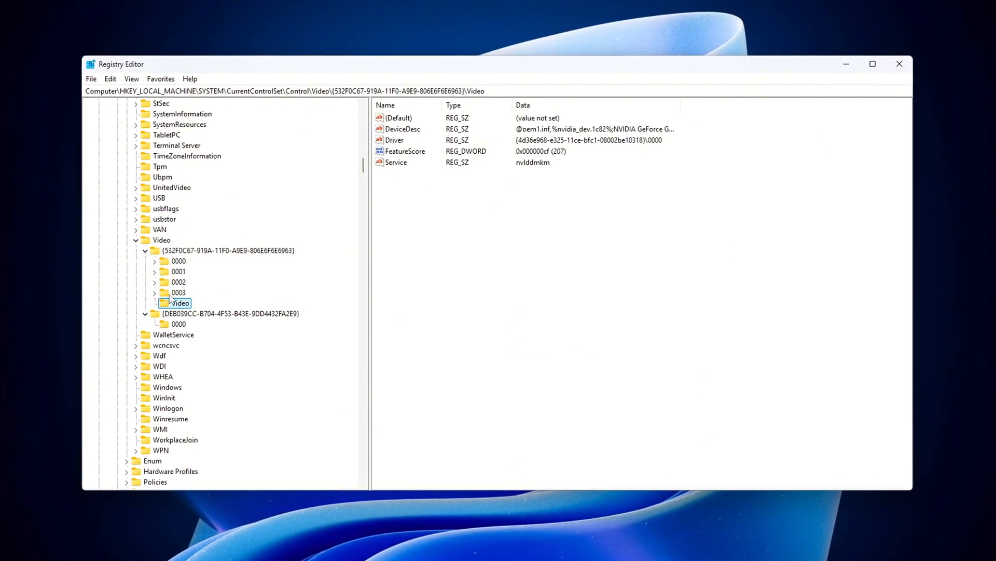
left_click(179, 272)
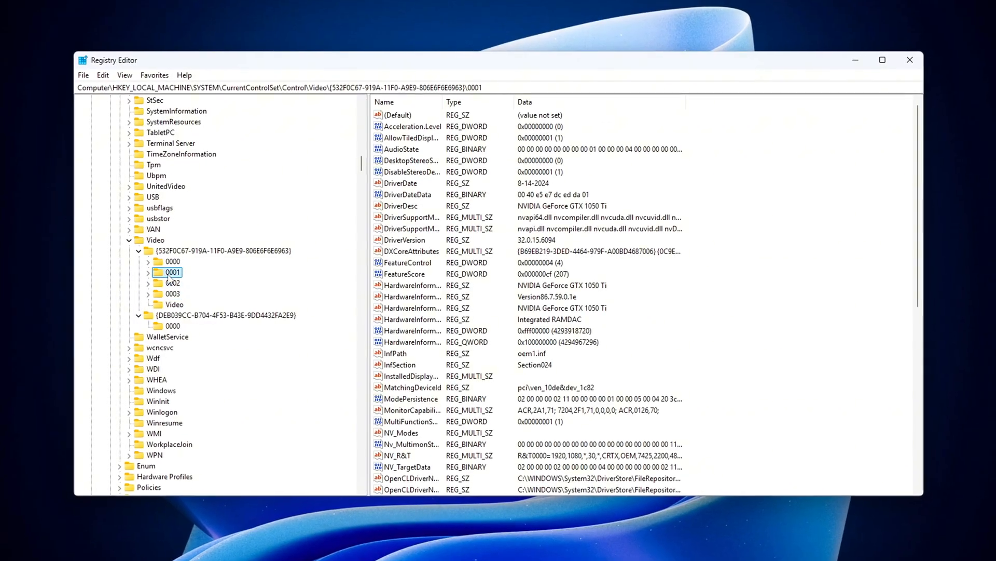
left_click(172, 294)
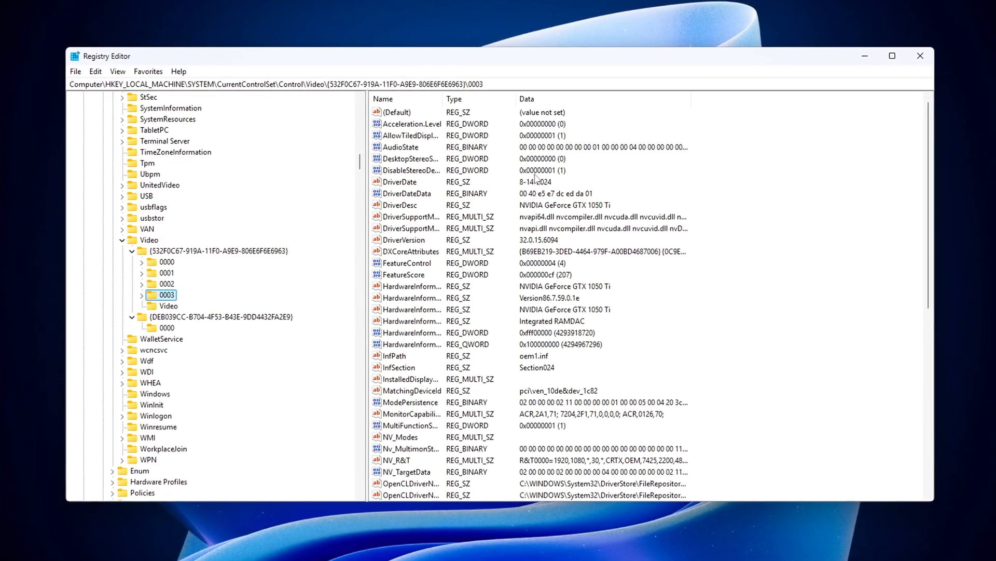
double_click(400, 205)
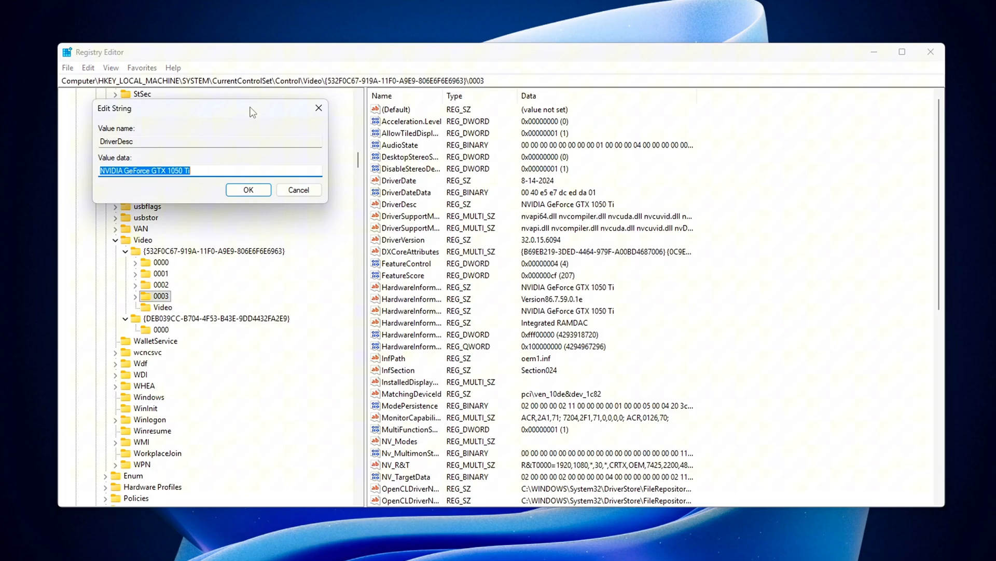
left_click(248, 189)
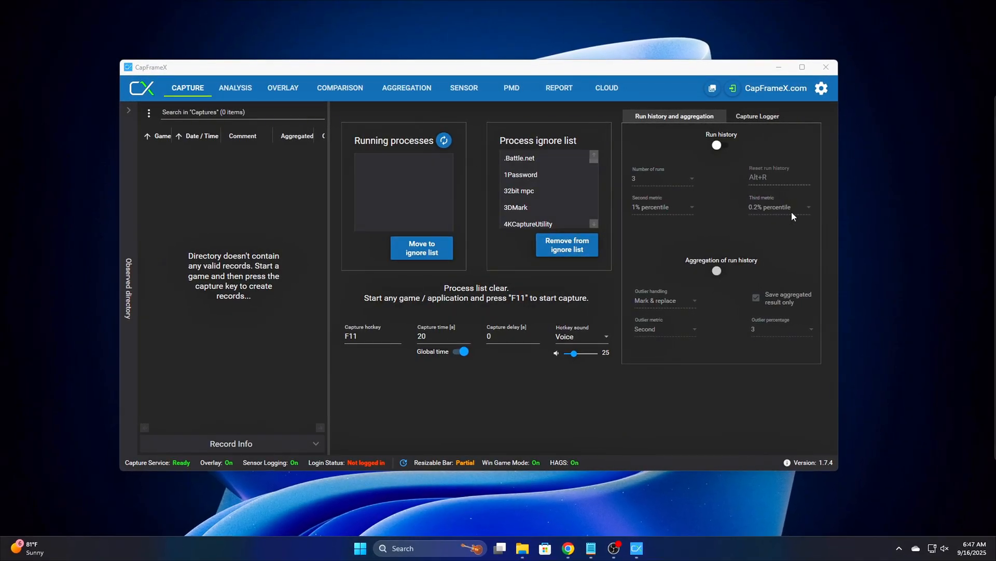
On the Overlay tab, enable the Frame Time Average and Stuttering Time OSD readouts.
left_click(283, 88)
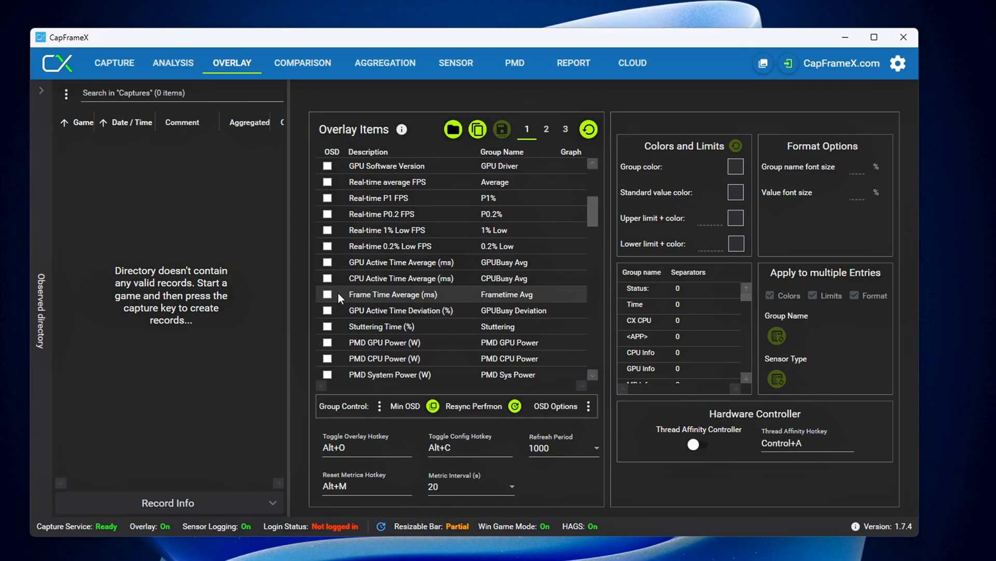
left_click(326, 326)
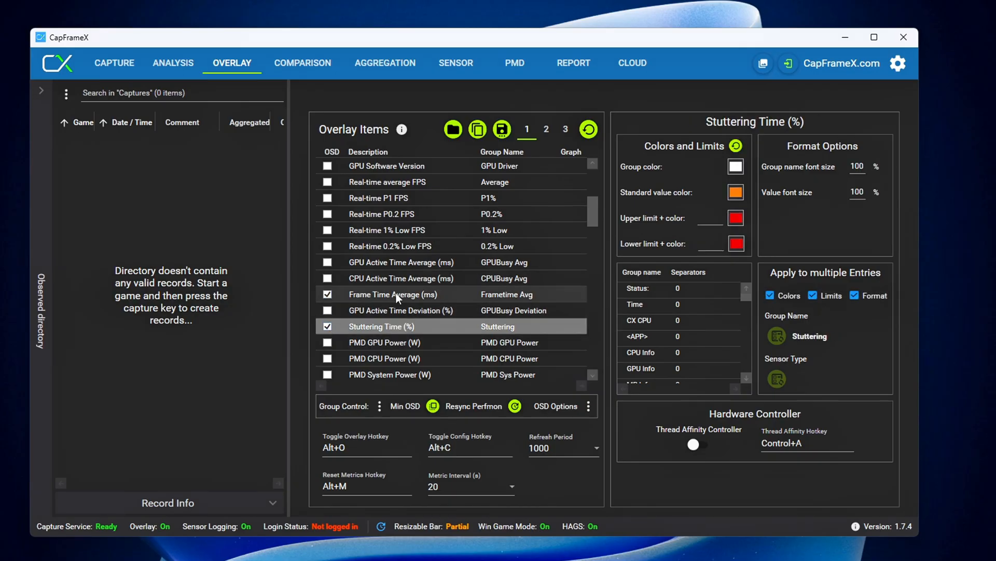
left_click(401, 311)
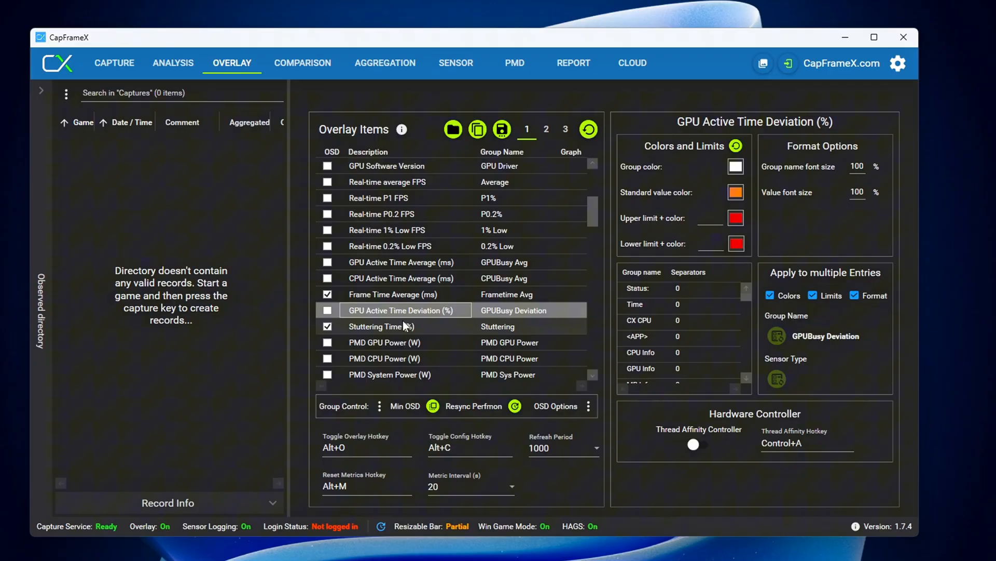
left_click(382, 326)
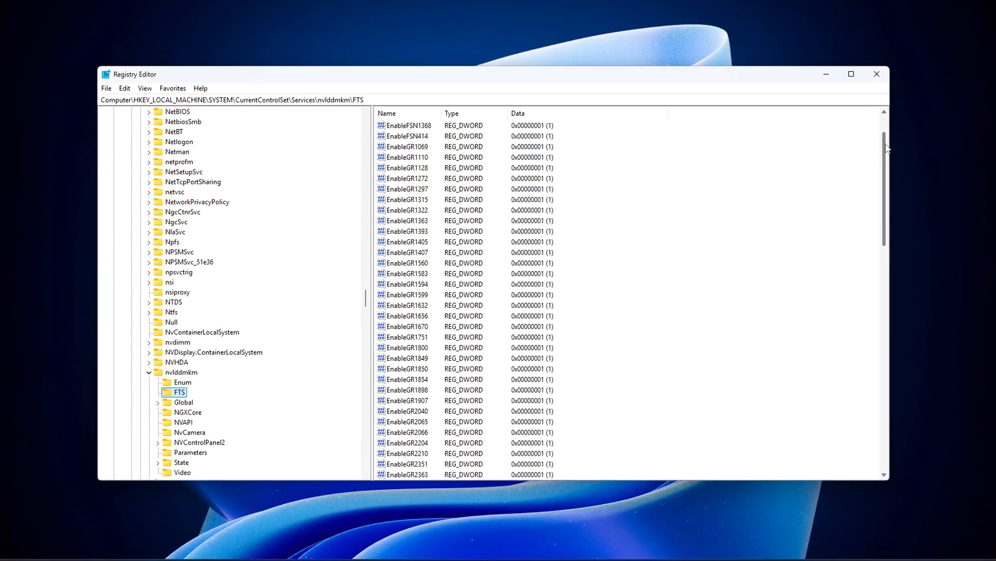
Create a DWORD (32-bit) value named EnableFrameQueue in the FTS key.
scroll("down", 3)
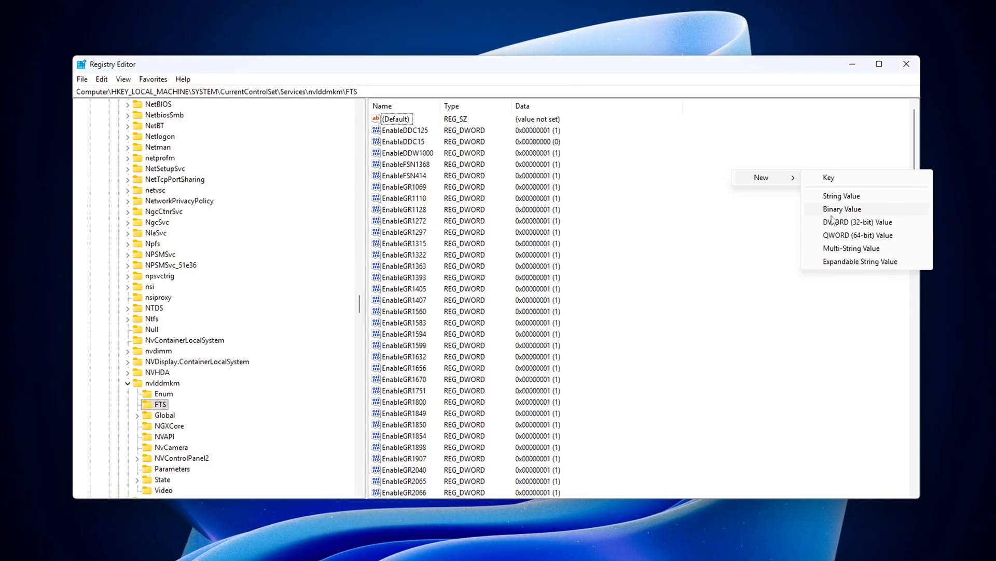
left_click(858, 222)
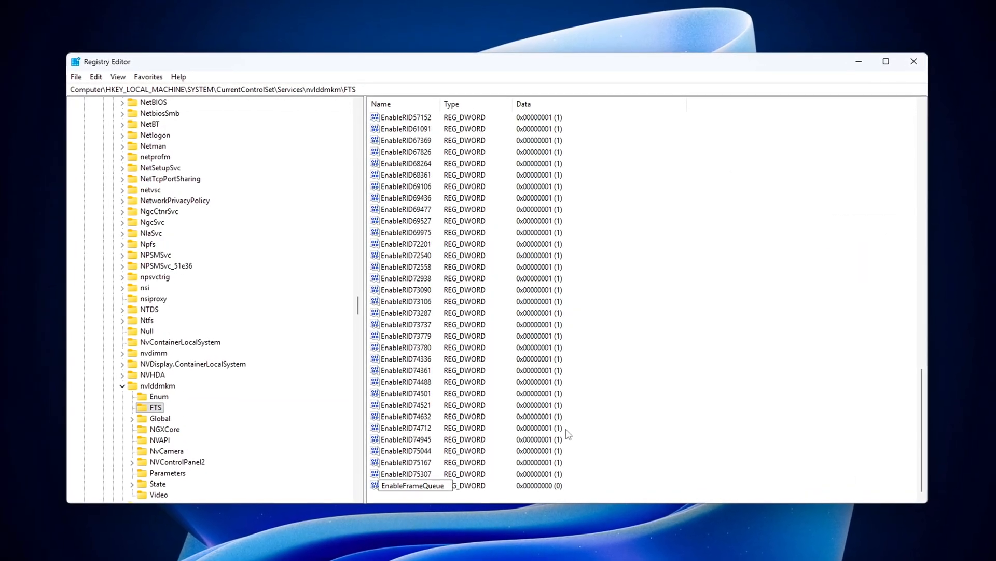
double_click(413, 484)
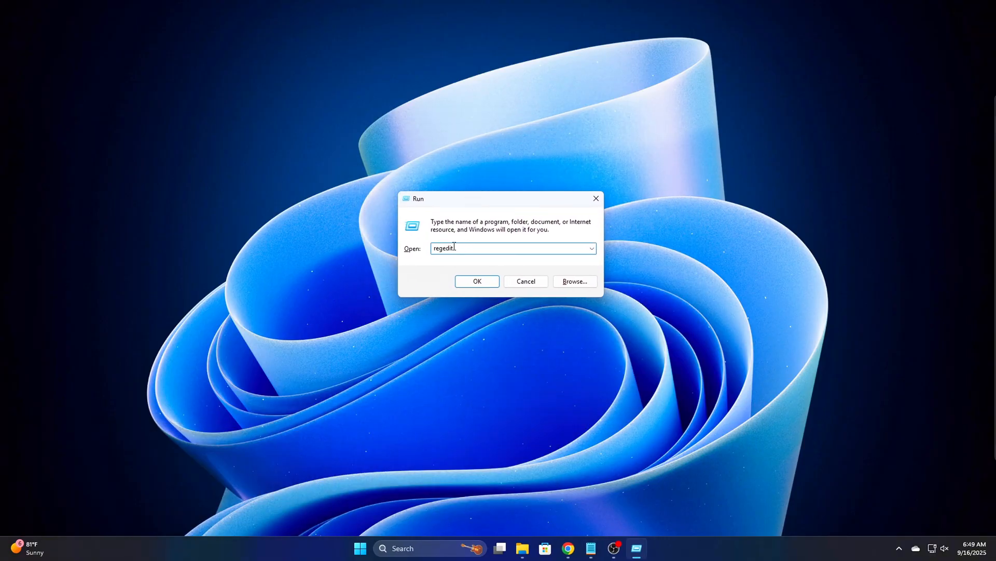
Run regedit from the Run dialog to reopen Registry Editor at nvlddmkm FTS.
left_click(477, 280)
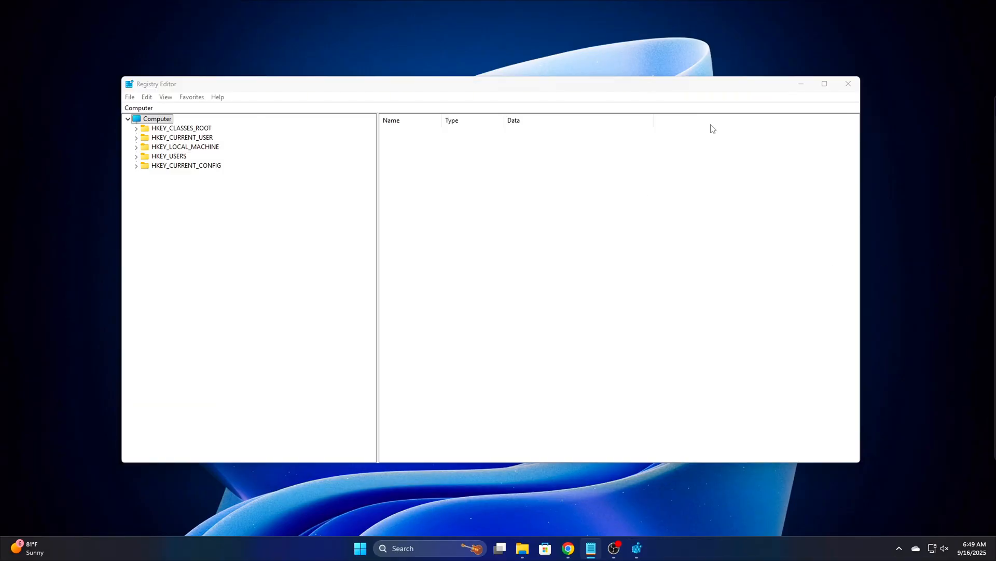
left_click(196, 380)
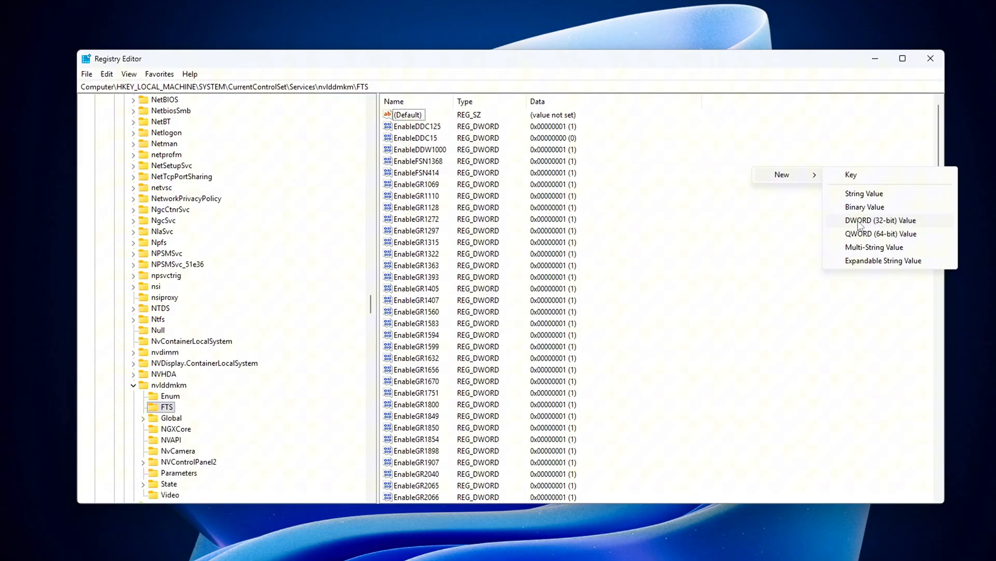
Create the EnableFrameQueue DWORD and set its value data to 1.
left_click(880, 220)
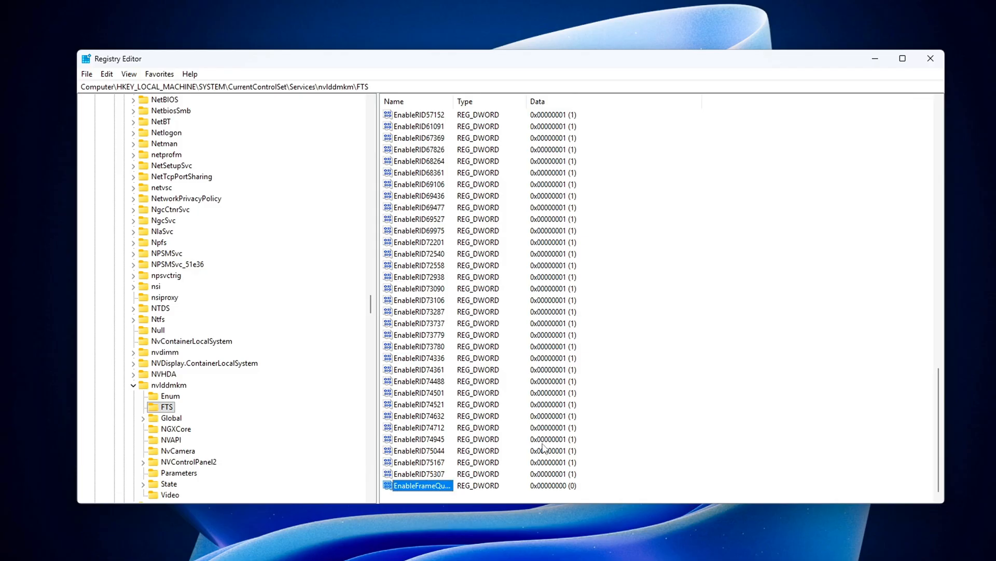
double_click(421, 484)
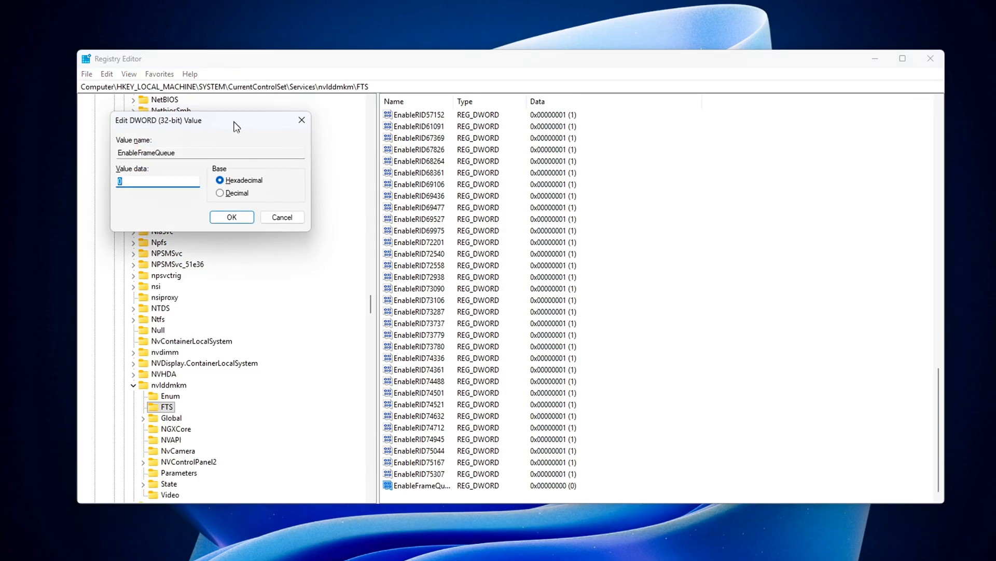
left_click_drag(235, 120, 563, 209)
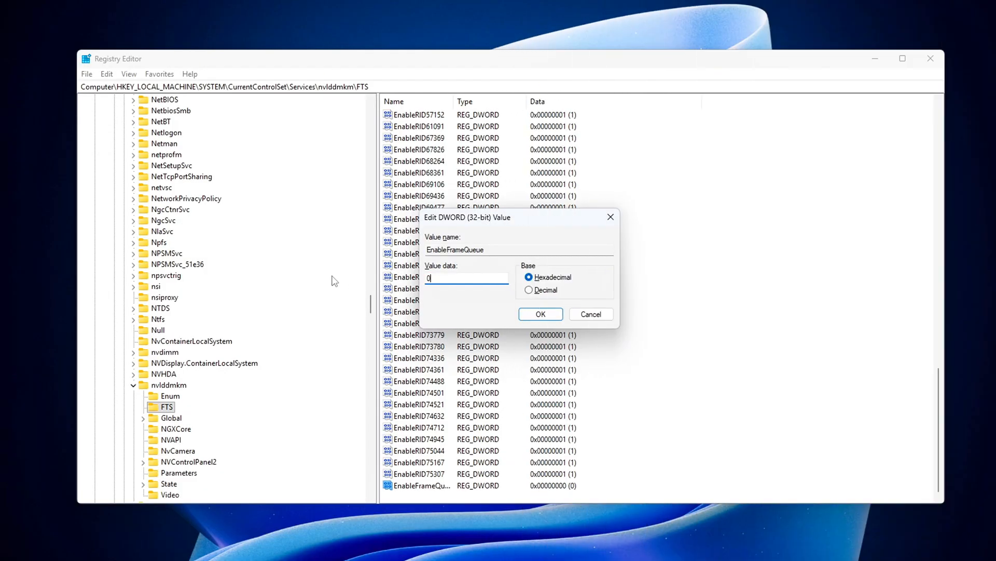
type("2")
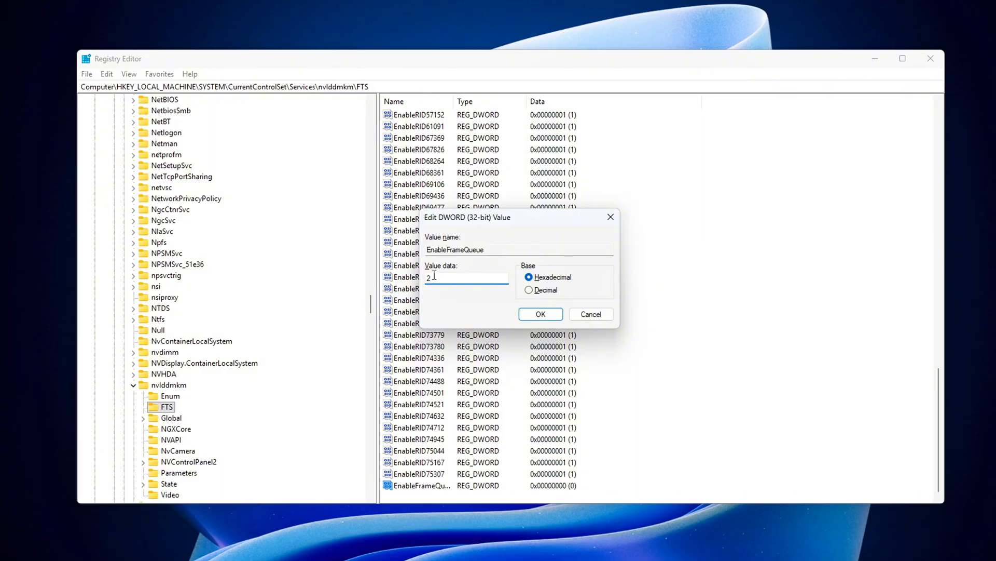
type("1")
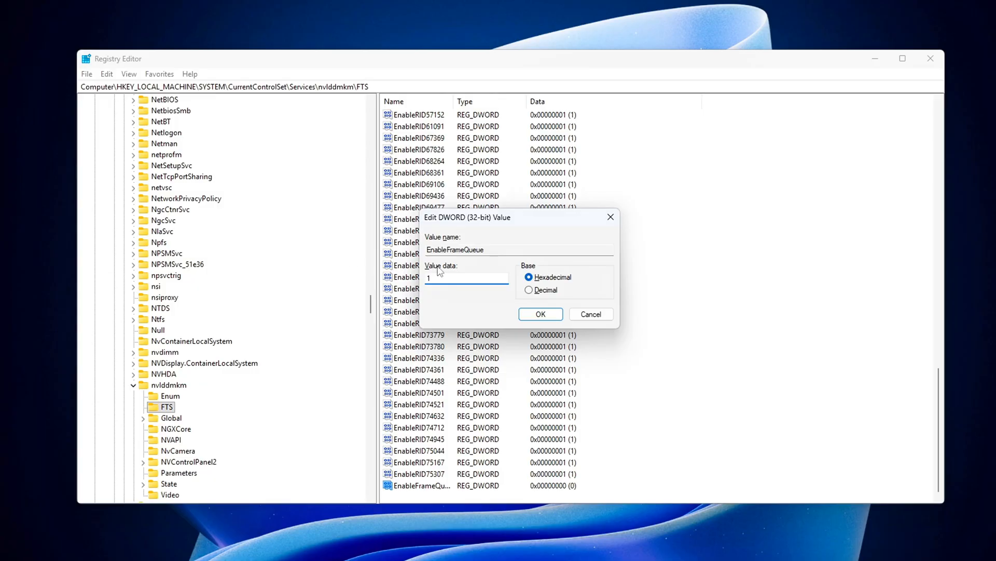
left_click(540, 314)
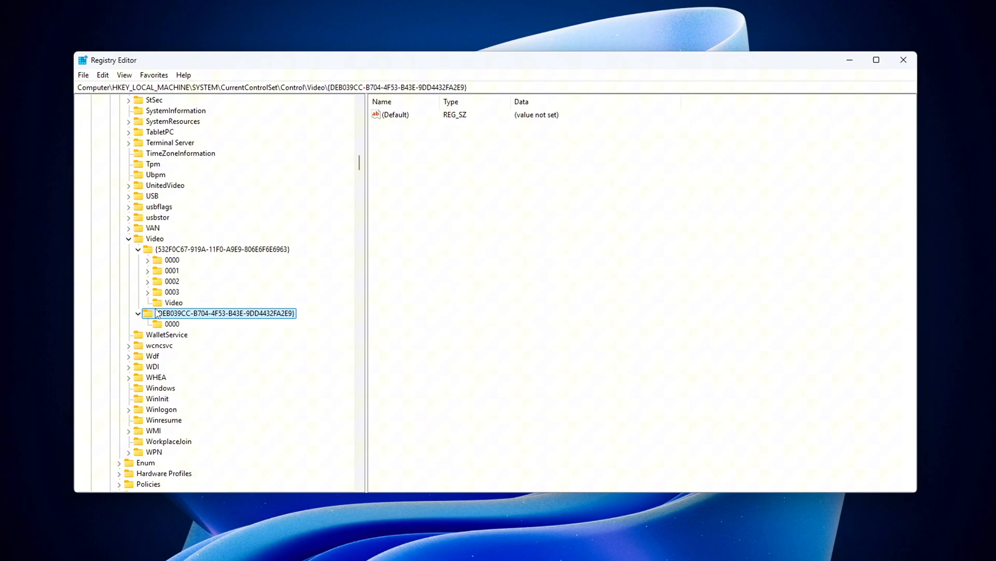
Navigate the Video adapter subkeys to 0003 and open the new FlipQueueSize DWORD.
left_click(171, 270)
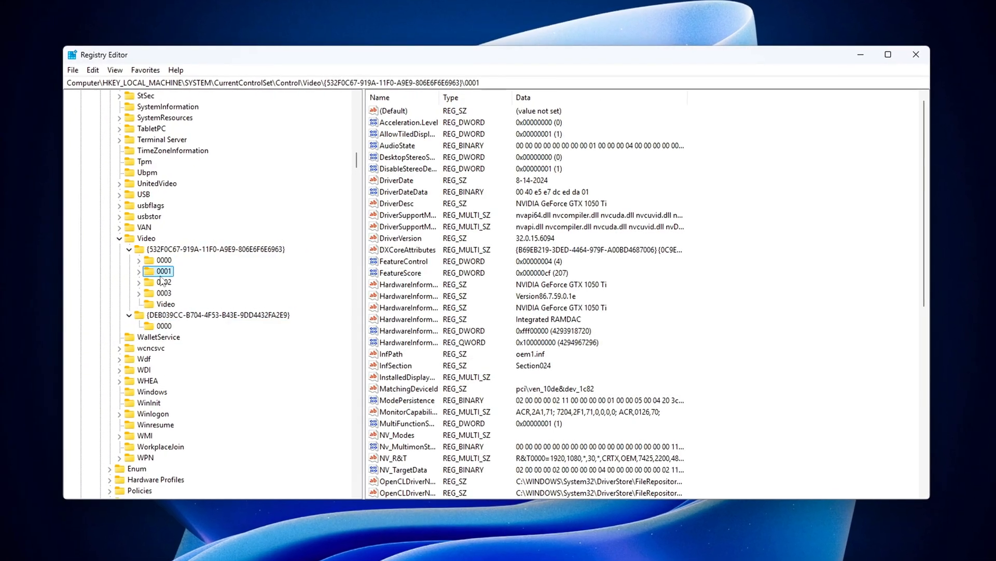
left_click(166, 303)
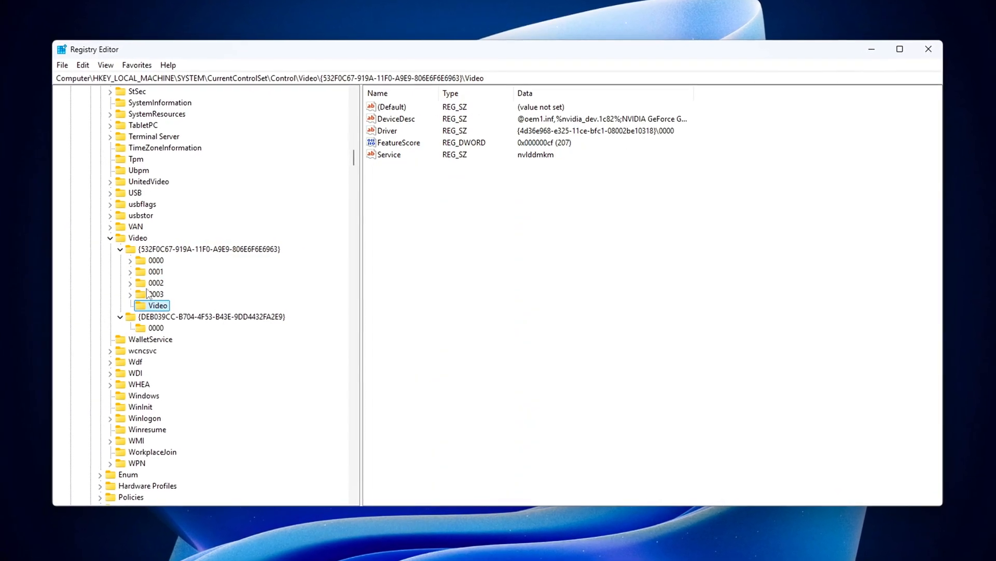
left_click(154, 294)
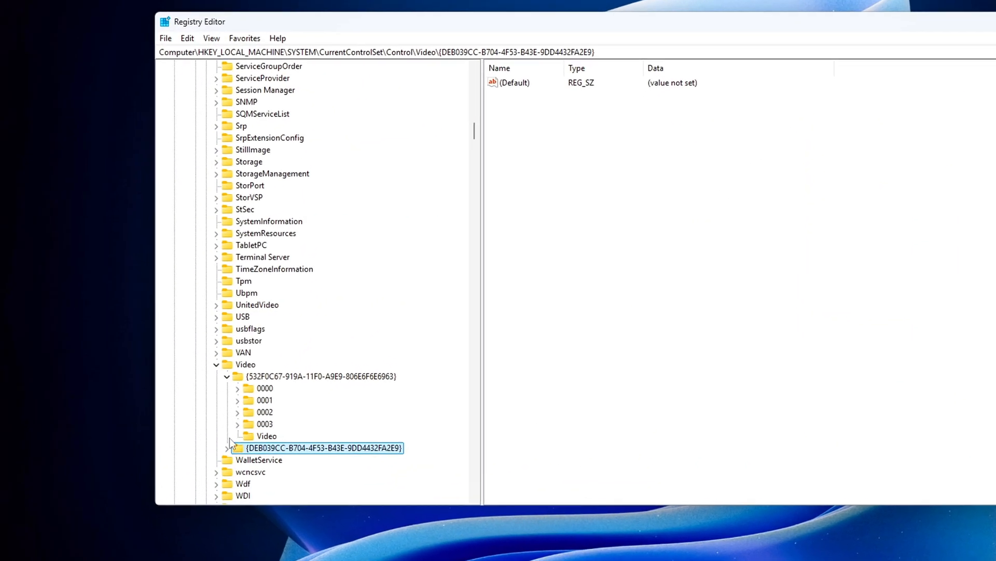
left_click(229, 447)
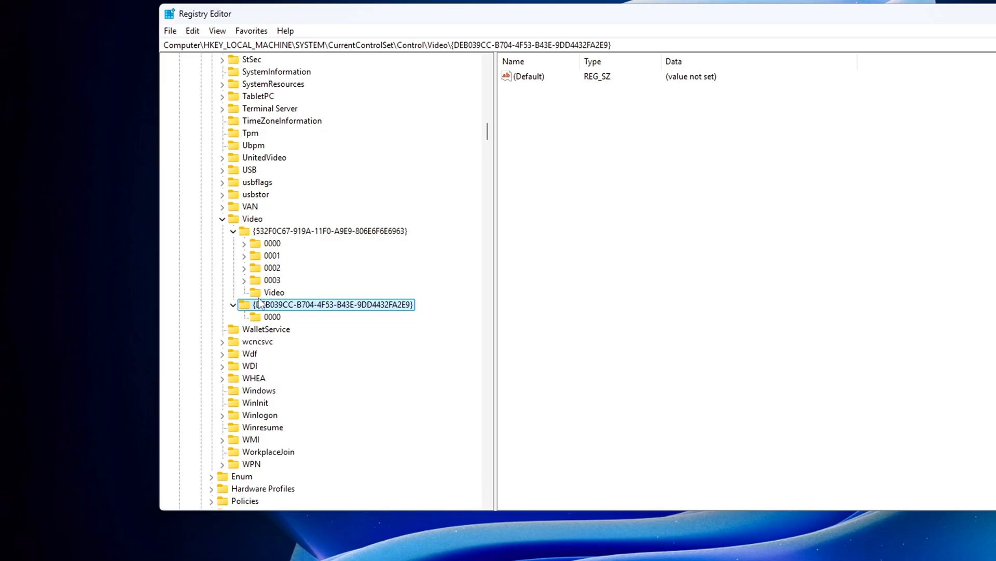
left_click(272, 243)
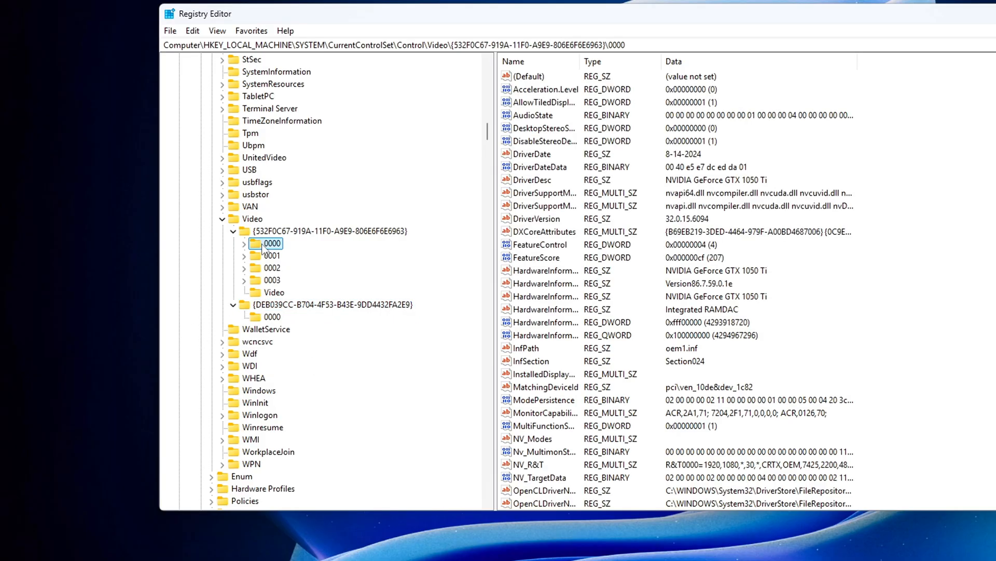
left_click(274, 291)
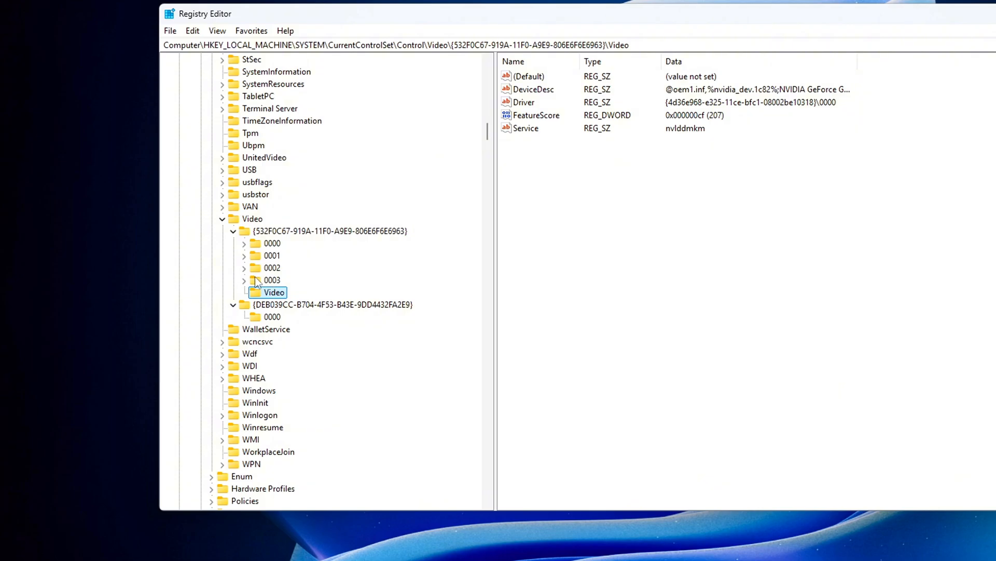
left_click(271, 255)
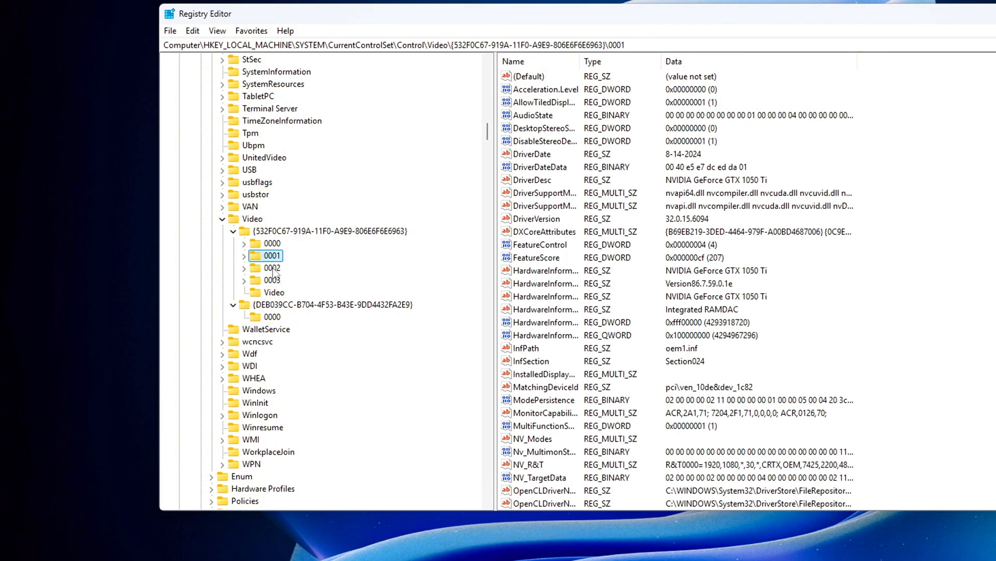
left_click(275, 280)
type("FlipQueueSize")
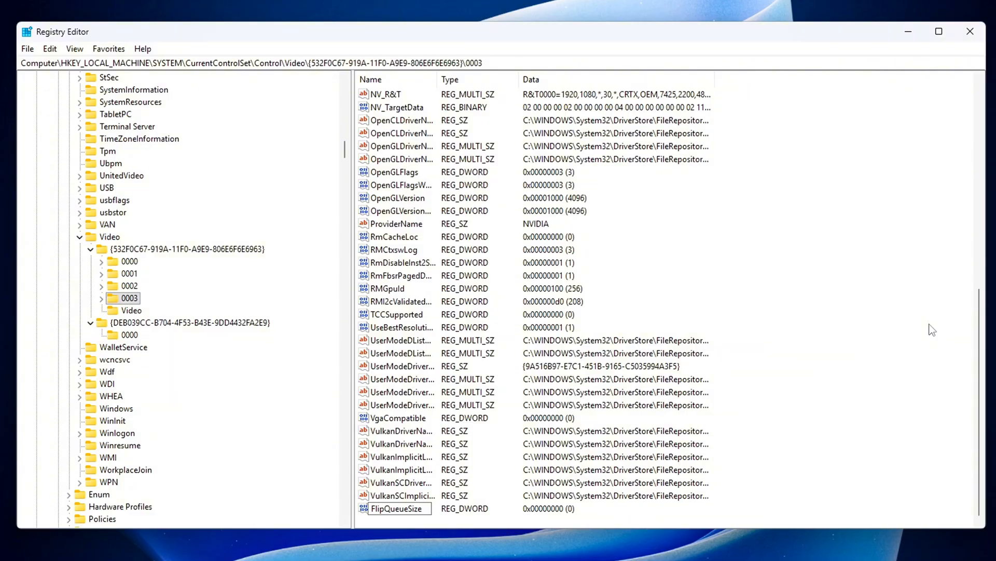
double_click(397, 508)
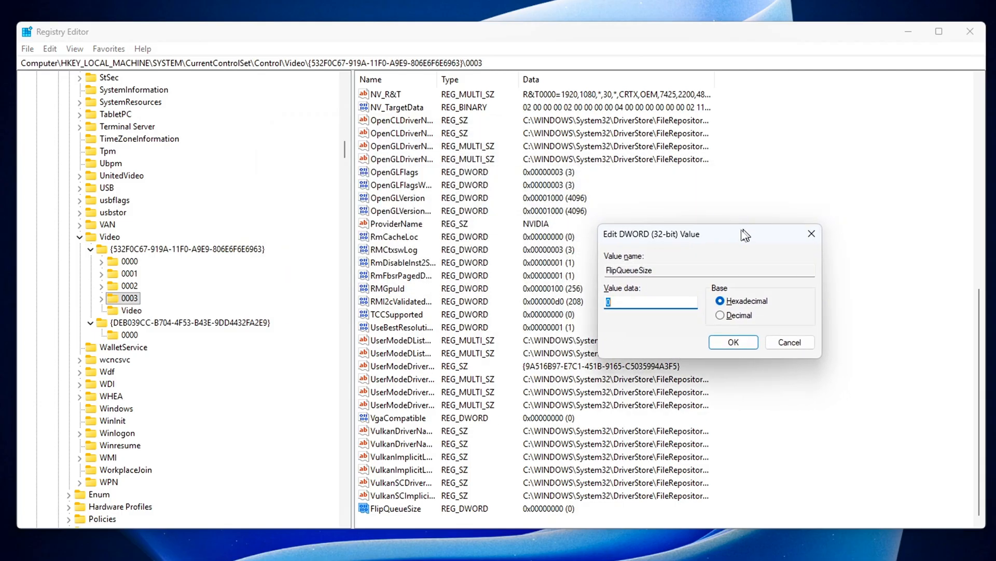
Enter 1 as the FlipQueueSize value data and confirm.
type("1")
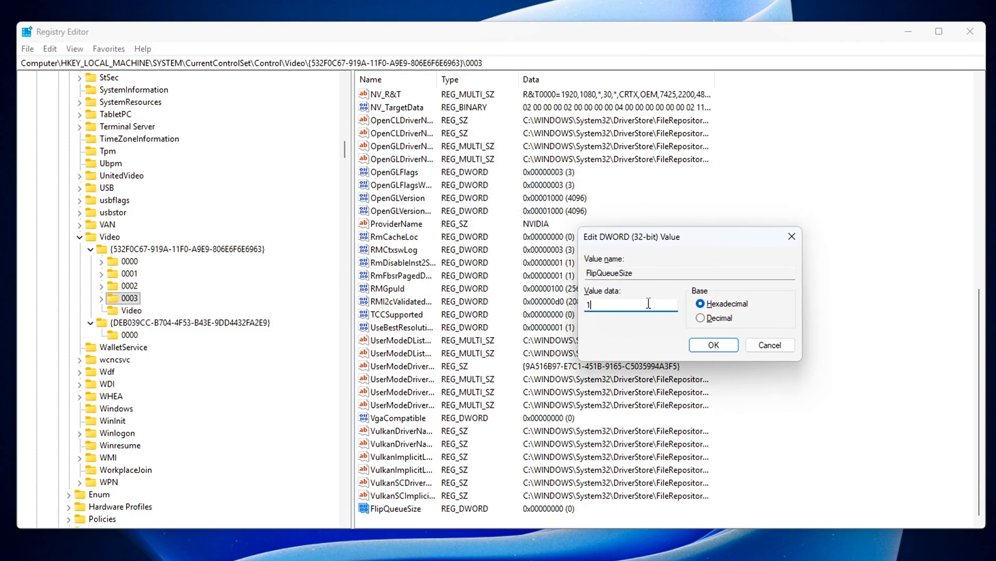
type("2")
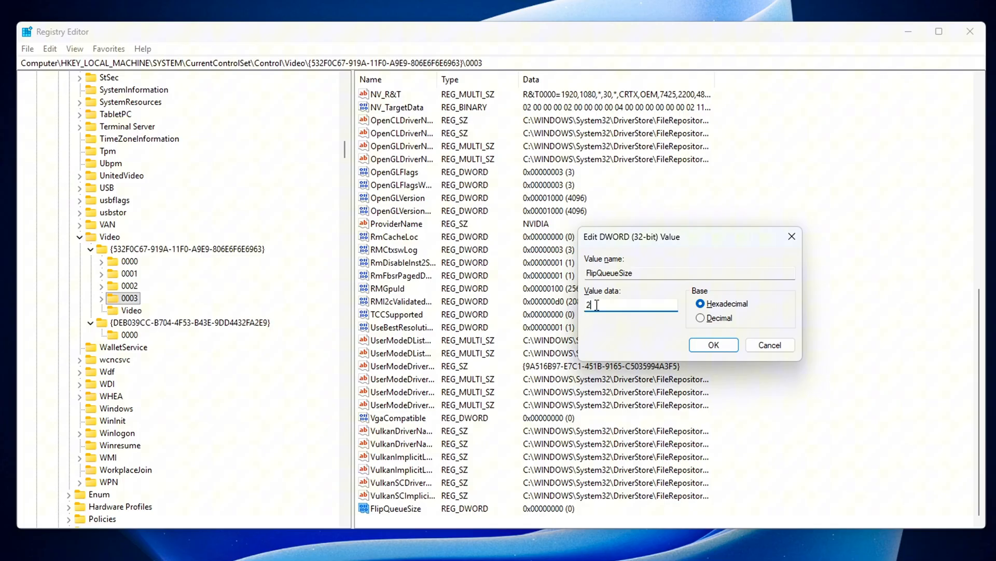
type("0")
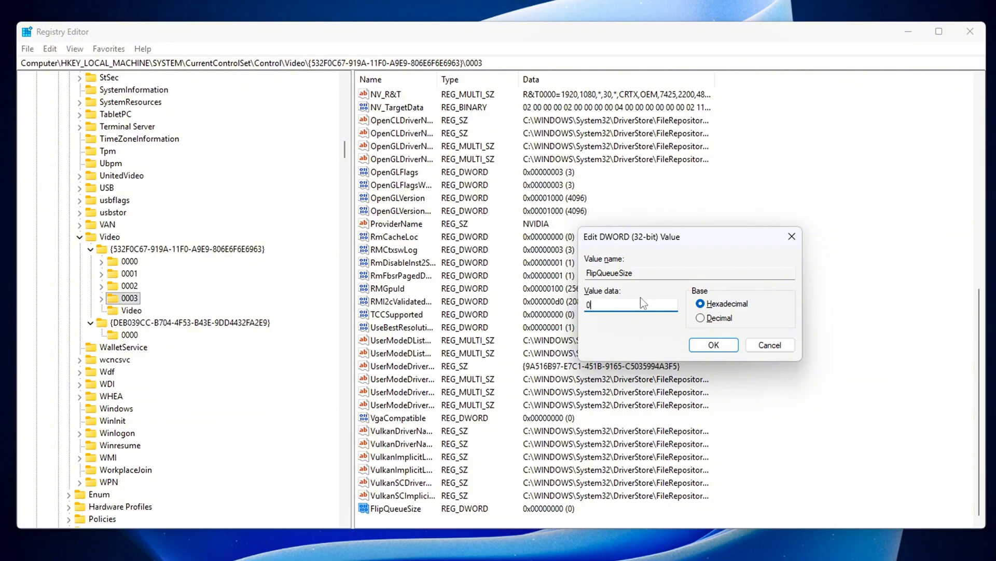
type("1")
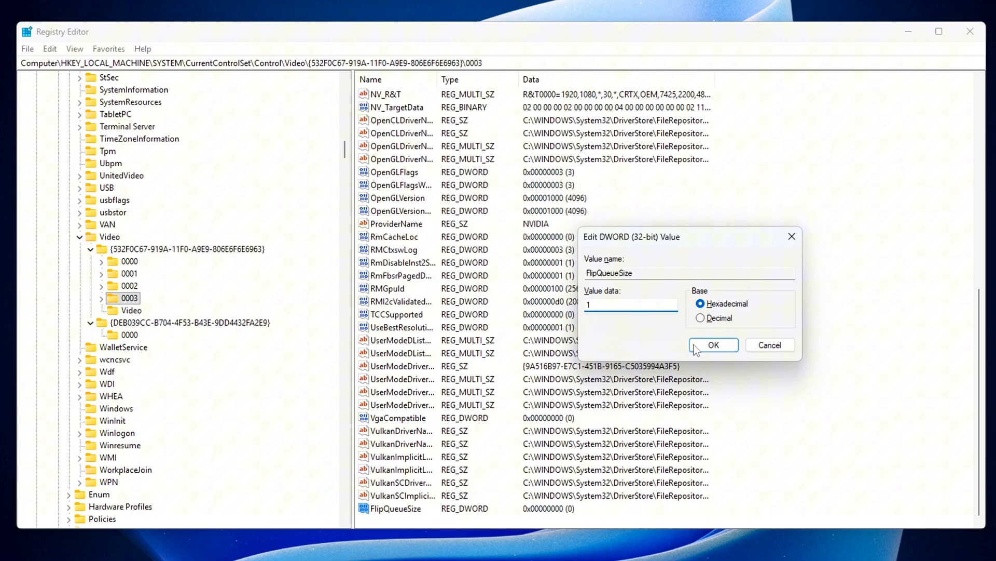
left_click(713, 344)
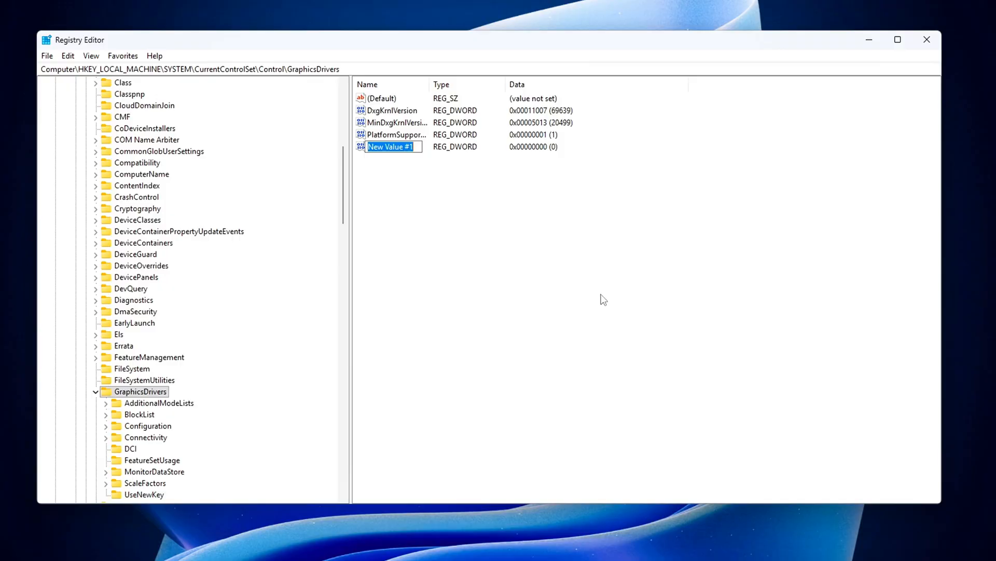
Rename the new GraphicsDrivers DWORD to HwSchMode and set its data to 2.
type("HwSchMode")
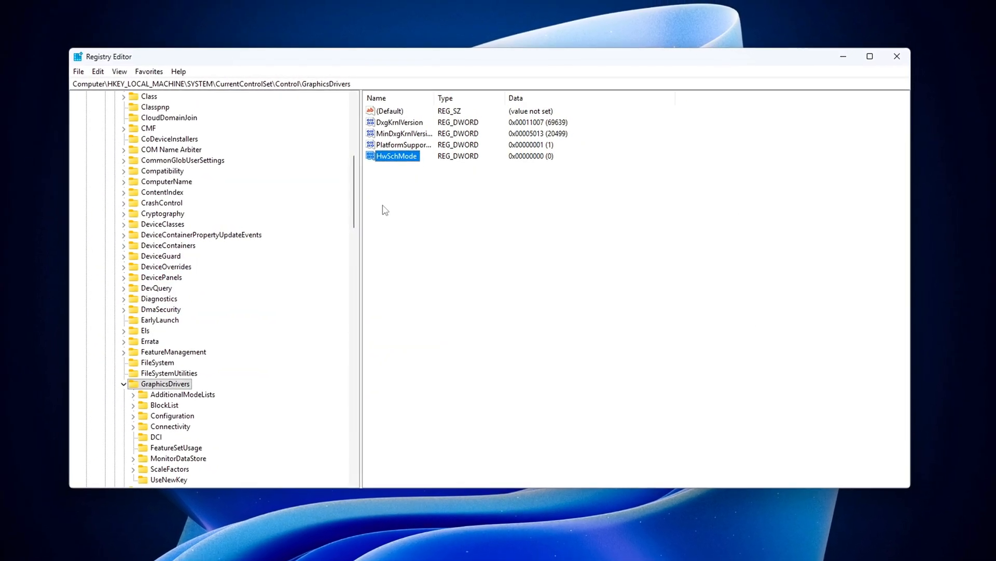
double_click(396, 156)
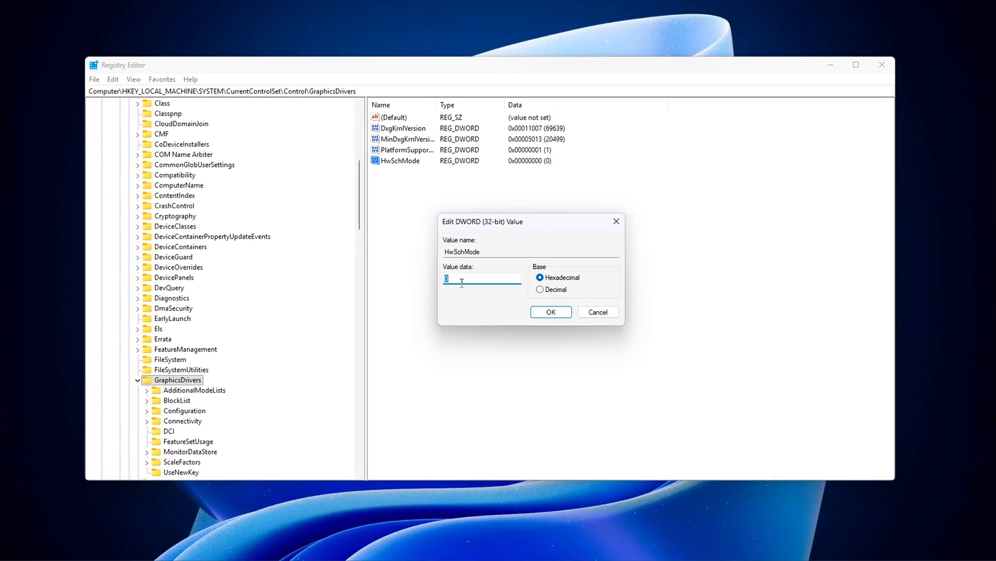
type("2")
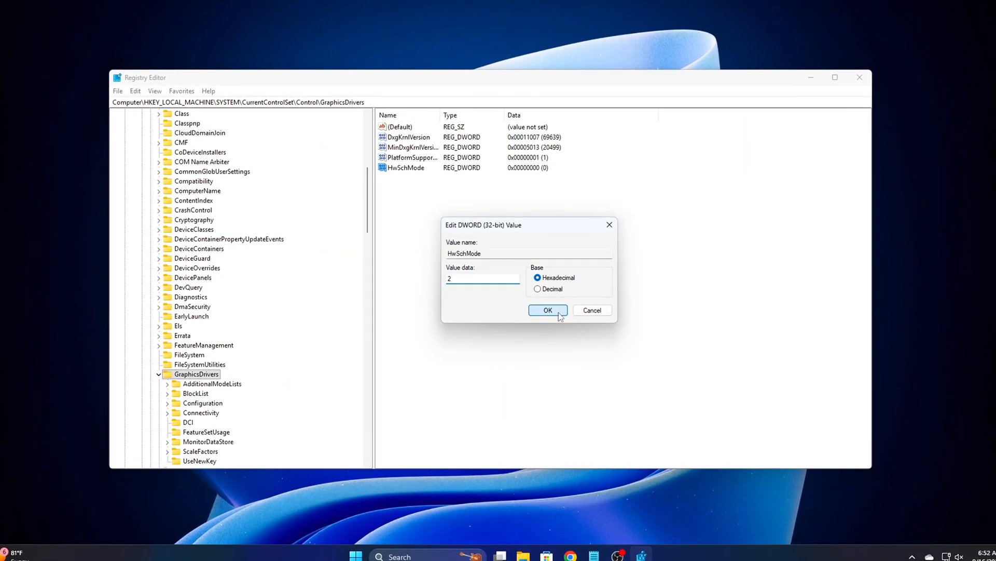
left_click(547, 310)
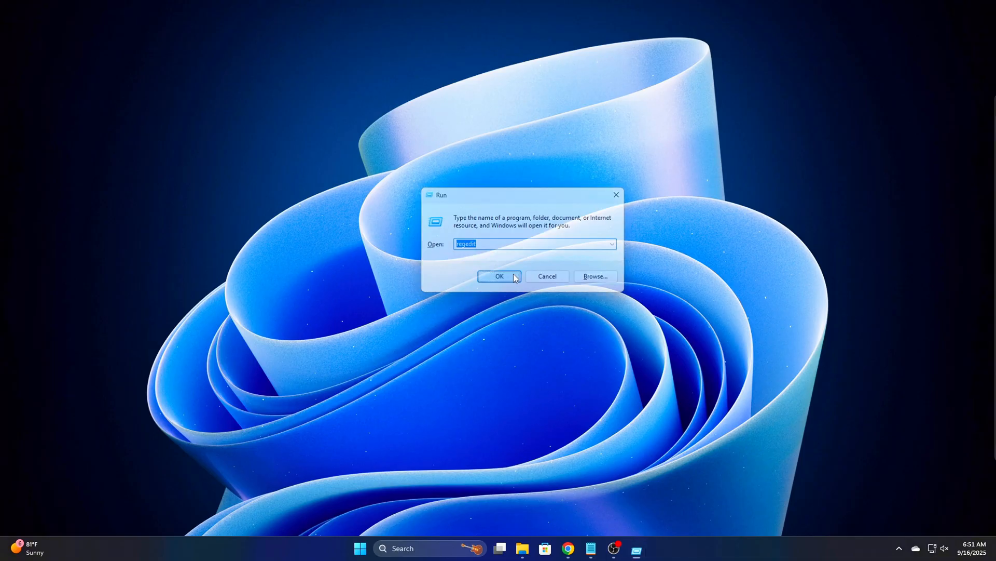
Relaunch regedit and recreate the HwSchMode DWORD under GraphicsDrivers, entering data 2.
left_click(499, 276)
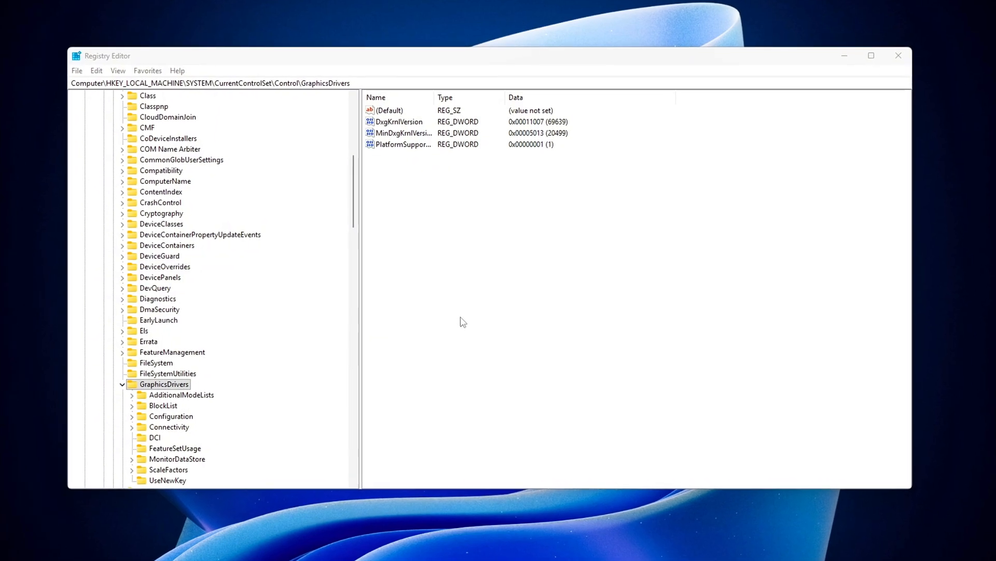
right_click(462, 322)
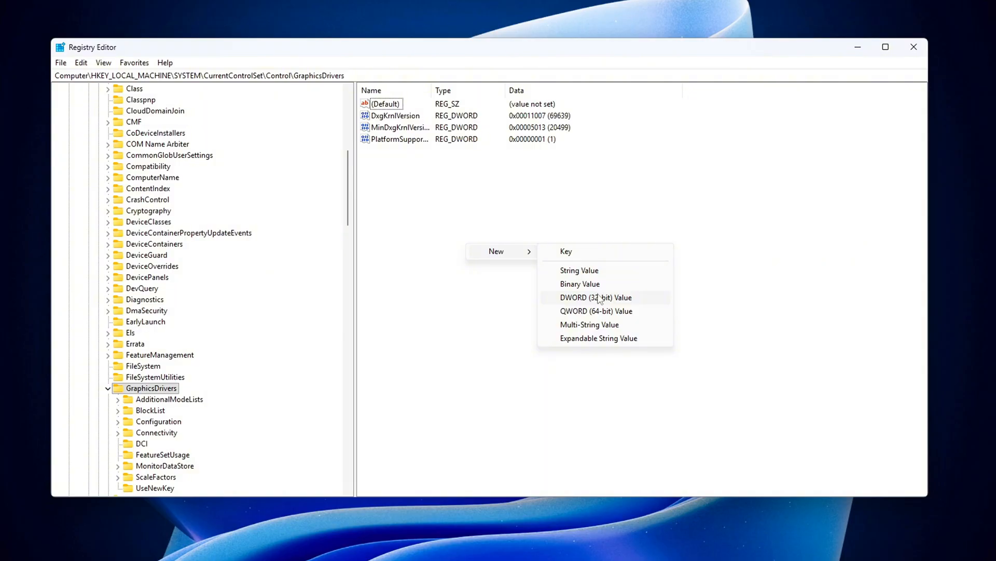
left_click(595, 297)
type("HwSchMode")
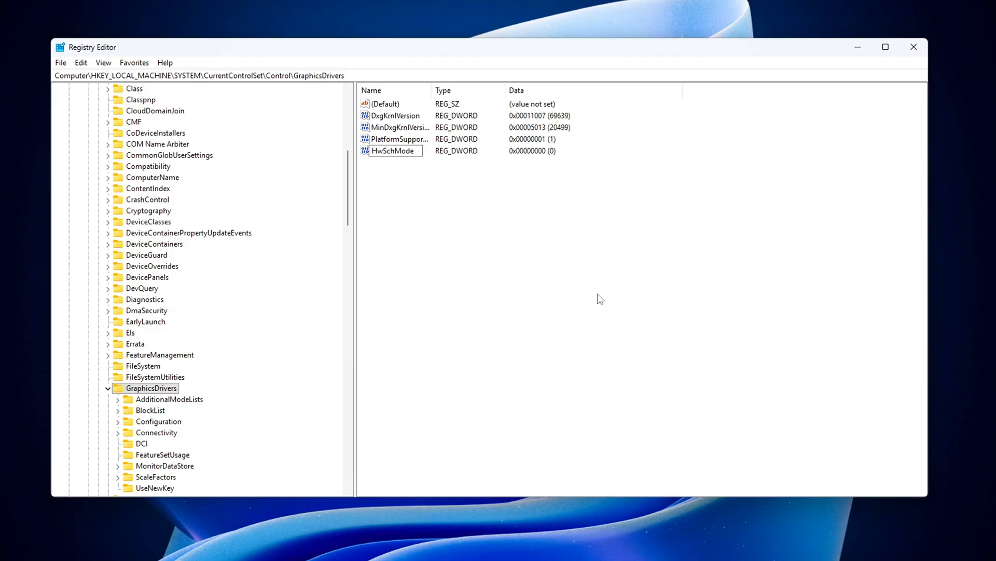
left_click(392, 151)
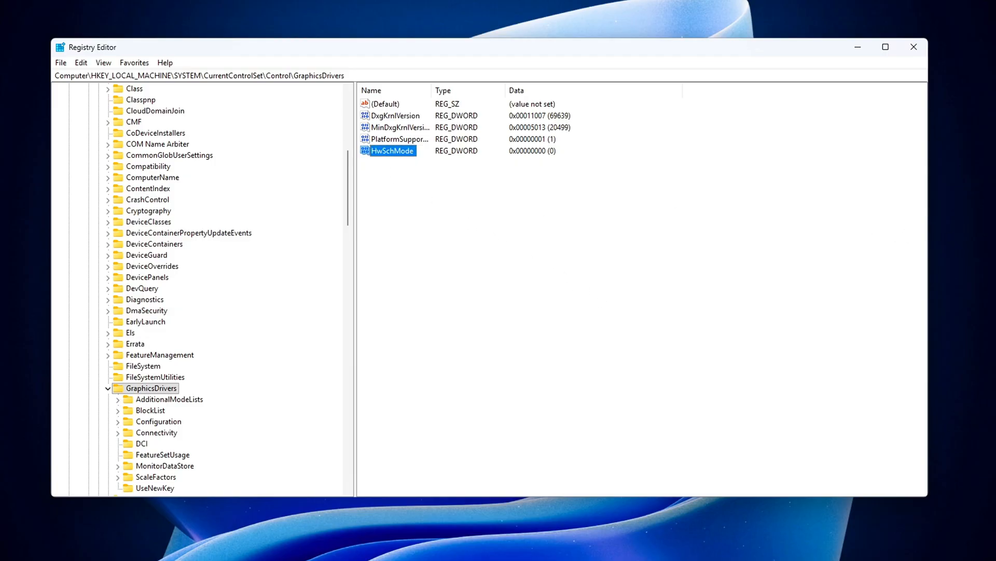
double_click(393, 151)
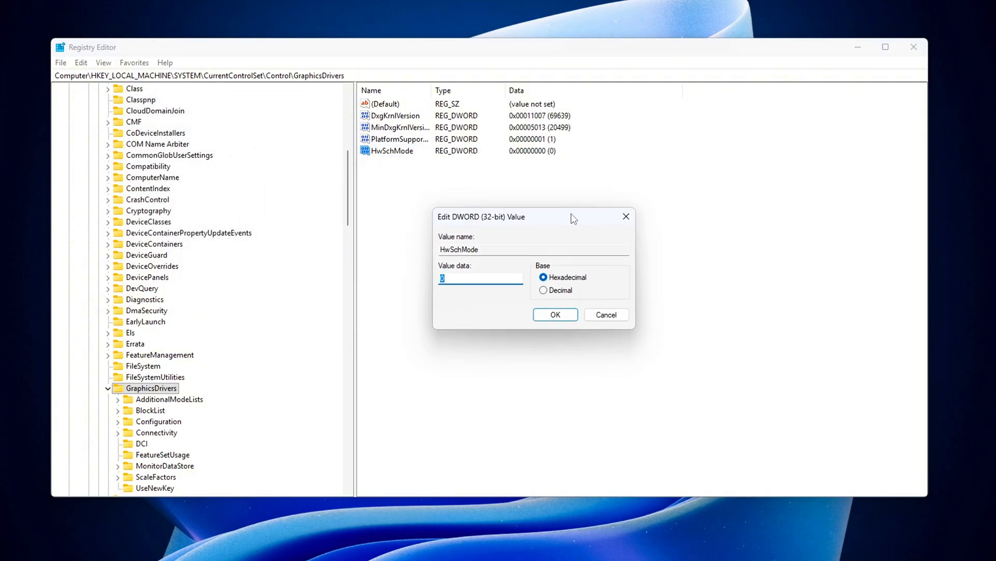
type("2")
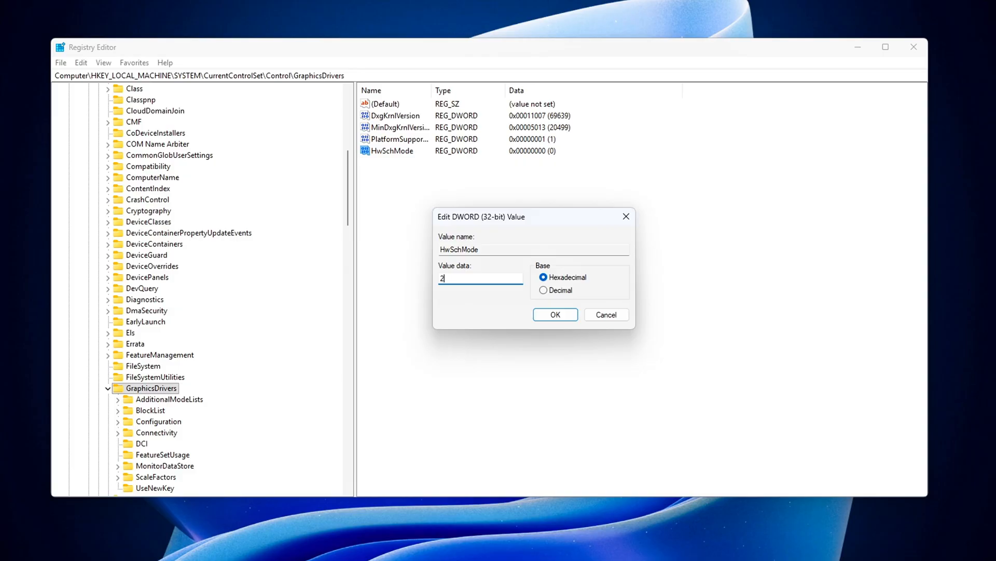
mouse_move(742, 293)
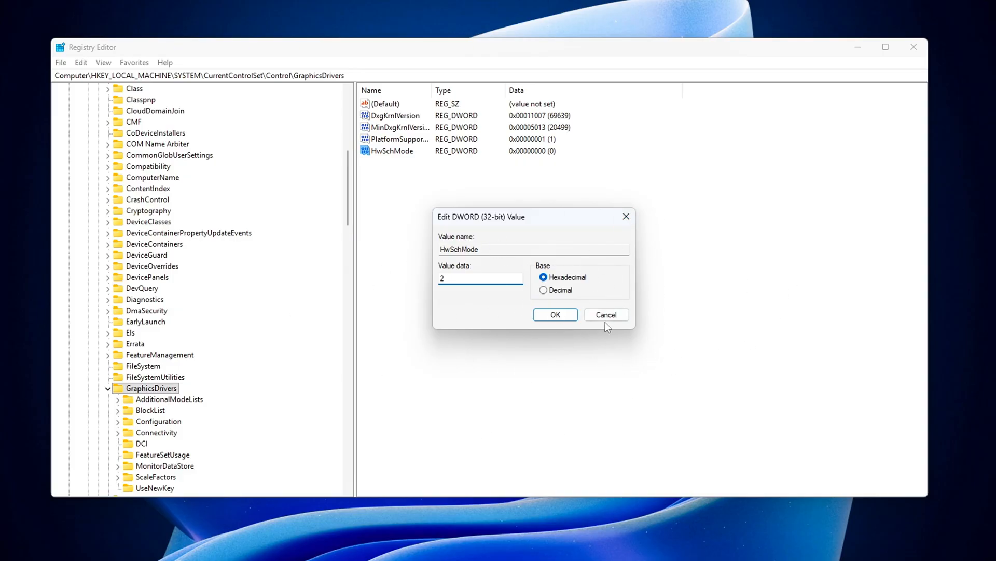
Confirm the HwSchMode DWORD with value data 2.
left_click(555, 315)
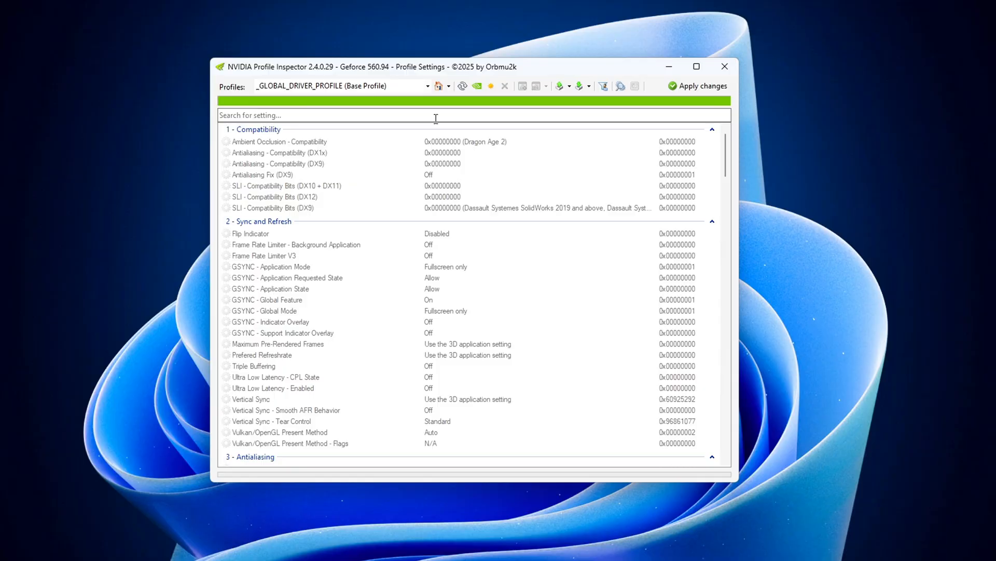
Set the global profile's Ultra Low Latency CPL State to Ultra and apply the changes.
left_click_drag(470, 66, 467, 62)
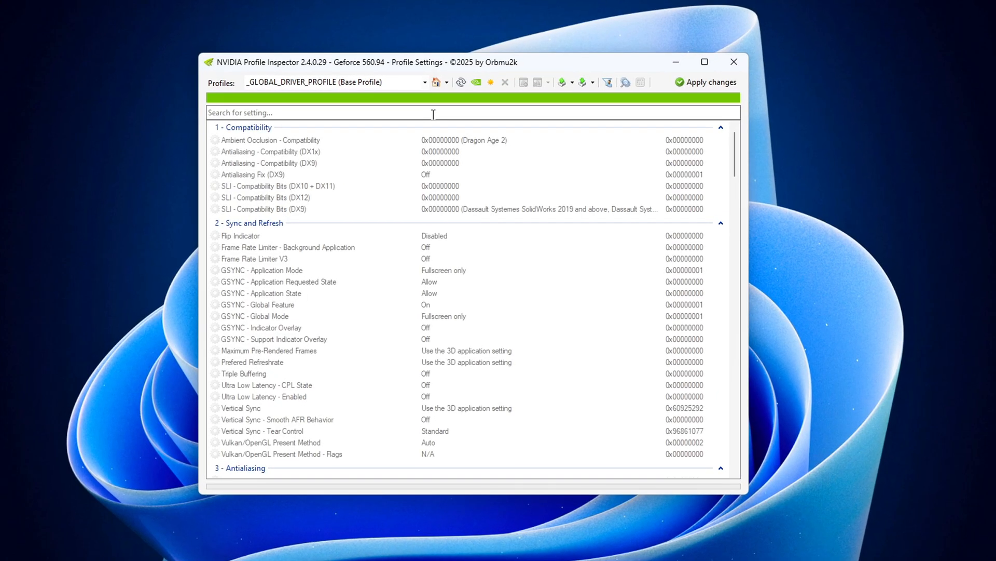
type("maxi")
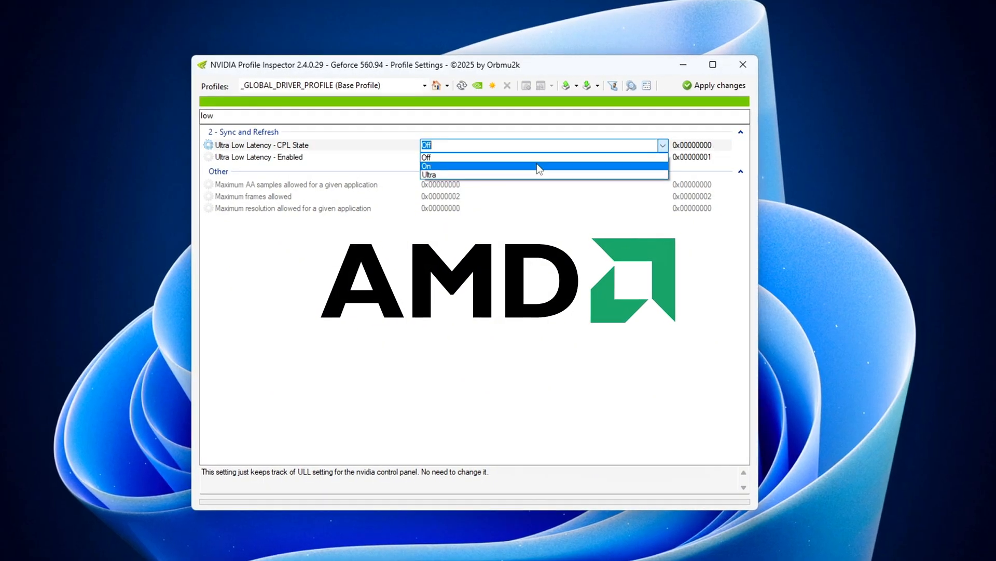
left_click(429, 174)
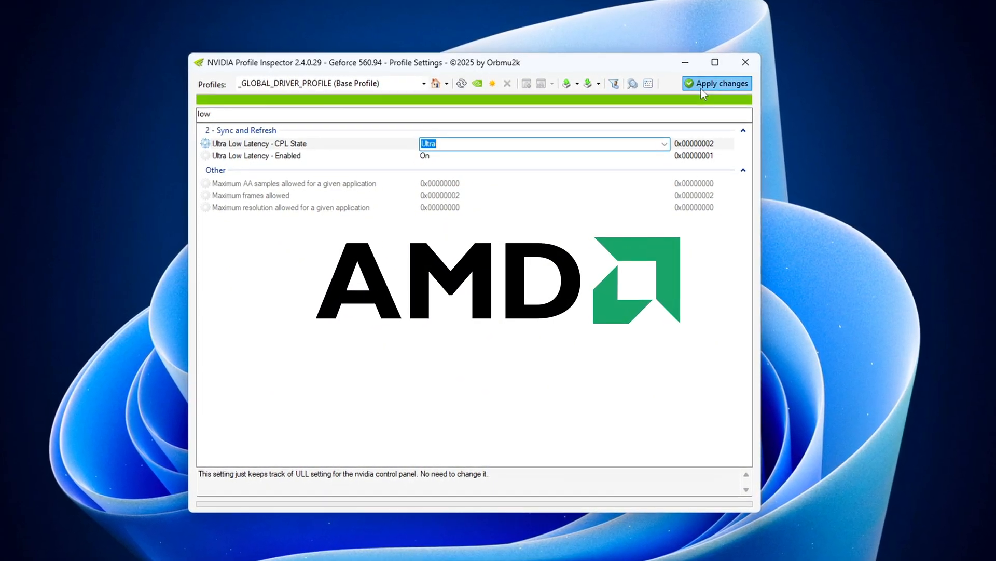
left_click(717, 83)
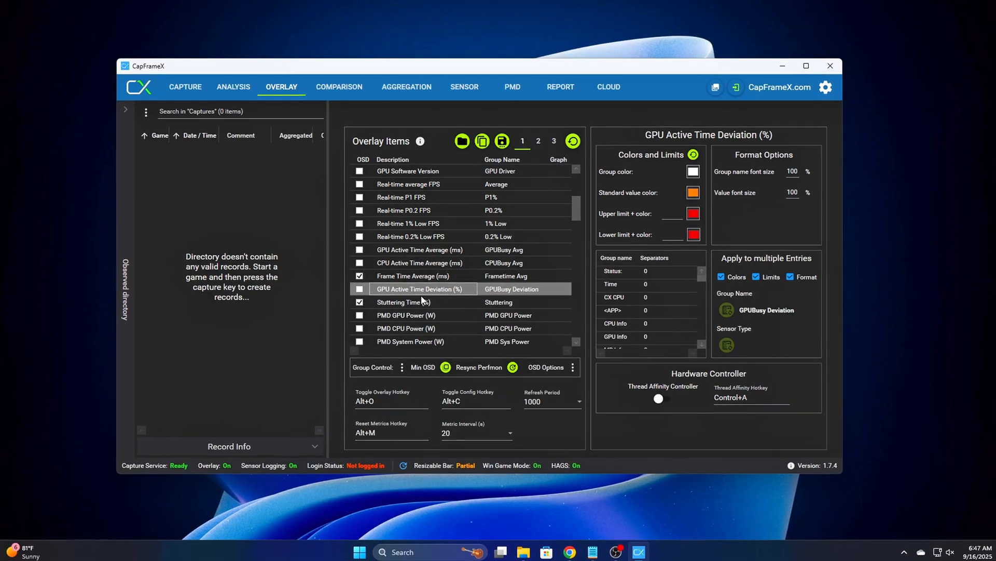
Close CapFrameX's Overlay tab, returning to the nvlddmkm FTS key in Registry Editor.
left_click(401, 302)
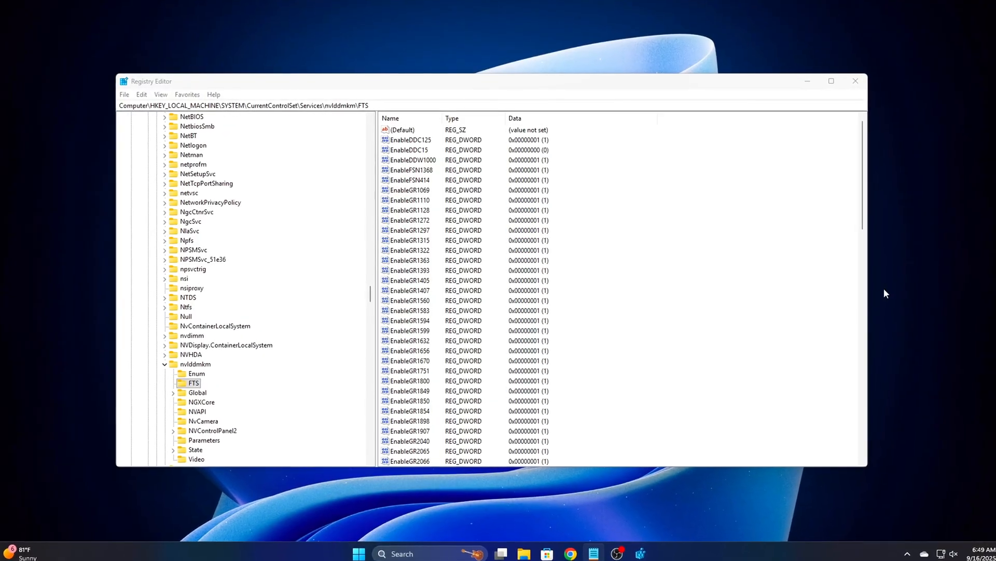
Create an EnableFrameQueue DWORD under FTS and set Maximum Pre-Rendered Frames to 1.
scroll("down", 3)
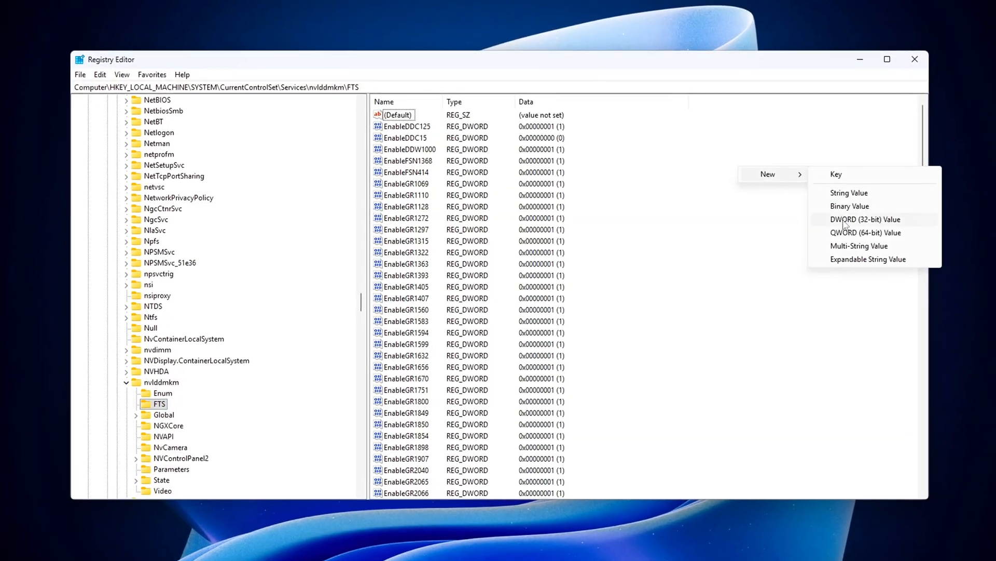
left_click(865, 219)
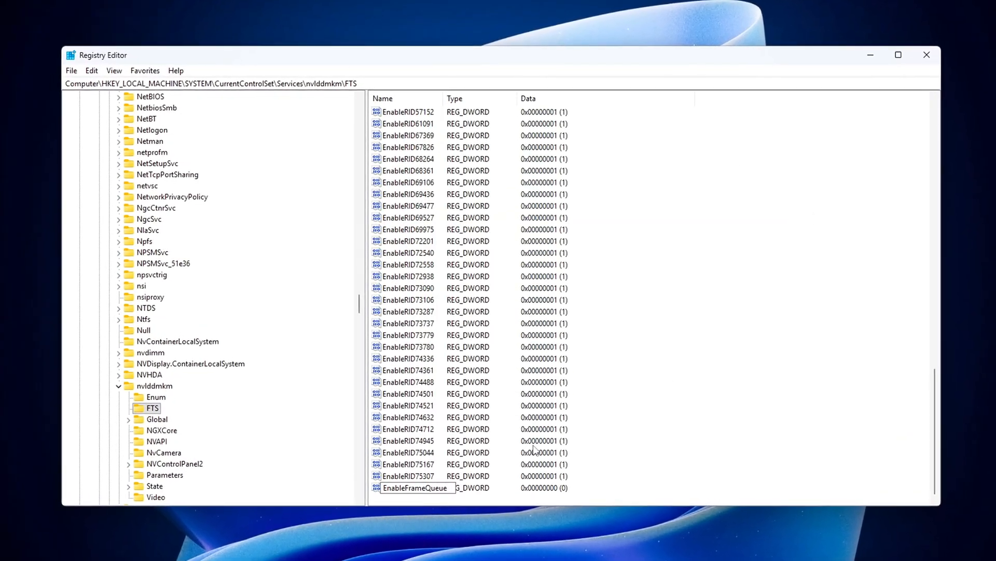
double_click(417, 487)
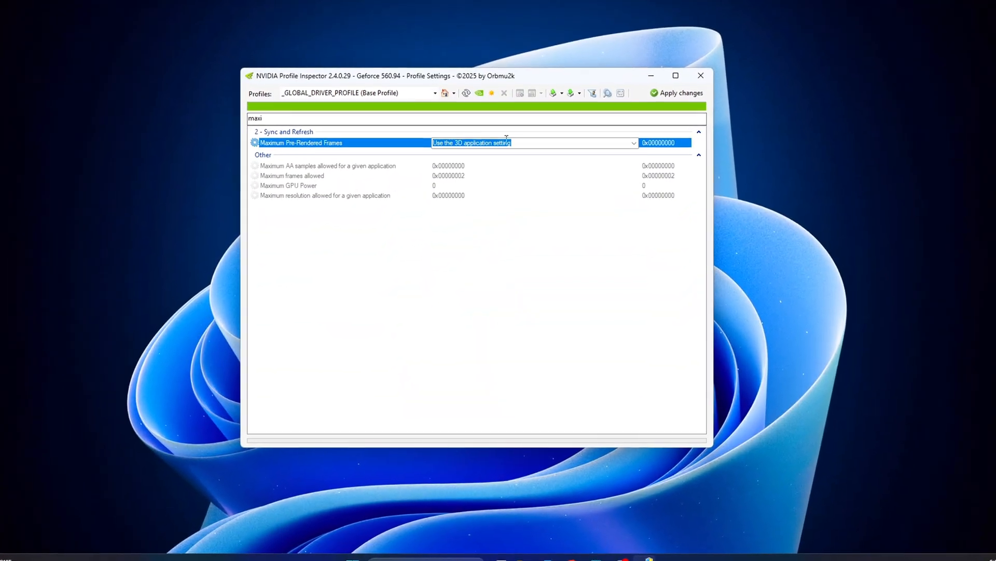
type("1")
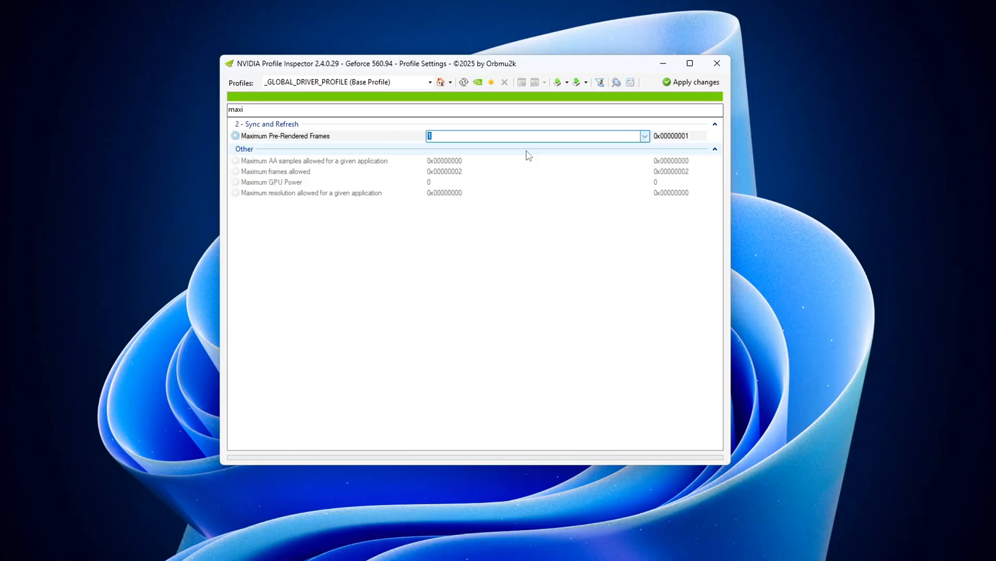